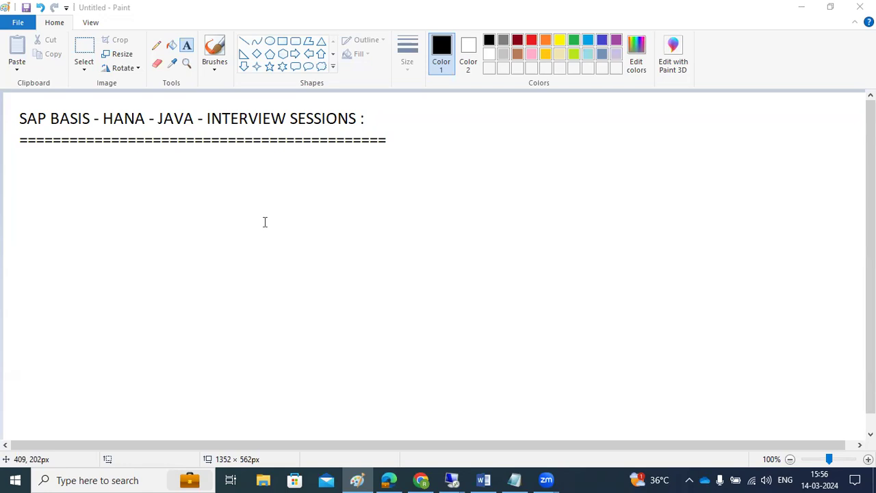
pyautogui.moveTo(484, 480)
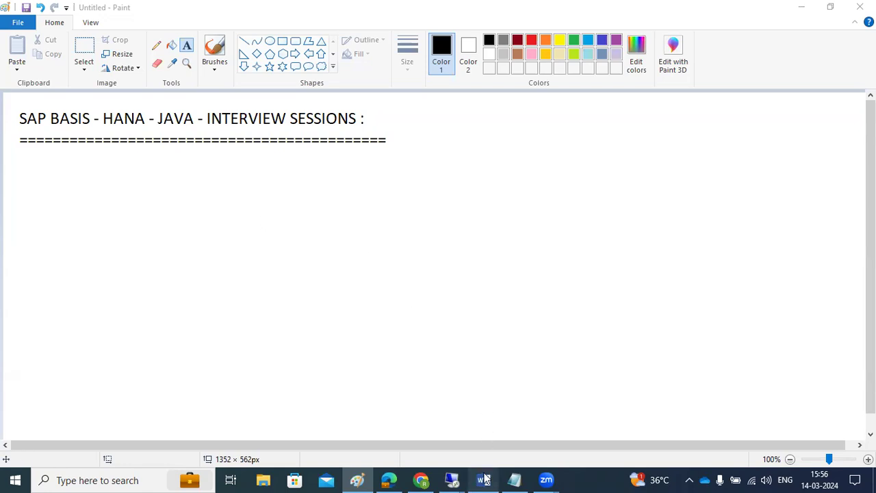
# Switch from Paint to the SAP BASIS HANA course content document in Word.
pyautogui.click(484, 479)
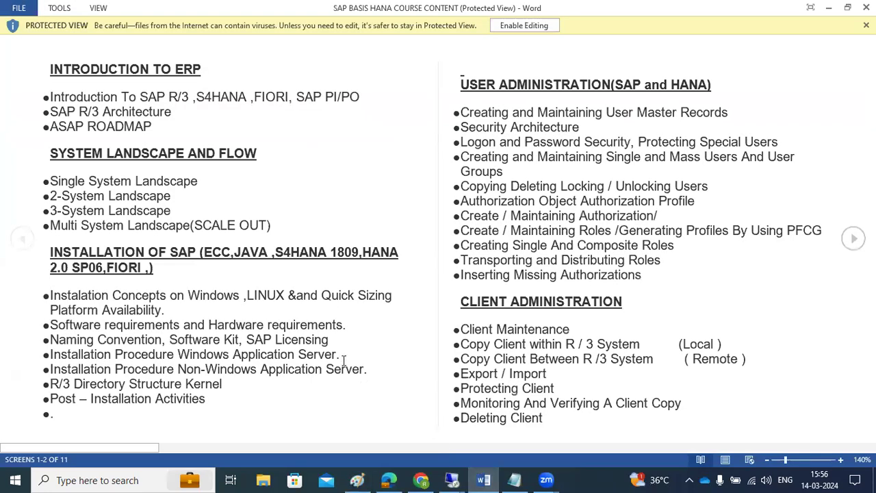
pyautogui.moveTo(273, 347)
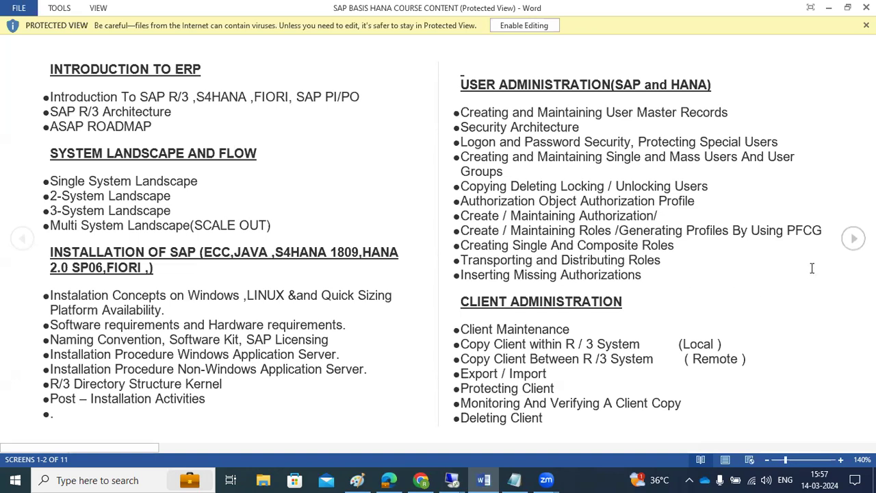
# Page through Read Mode to screen 11 of 11, the SAP Java/Portal Administration topics.
pyautogui.scroll(-3)
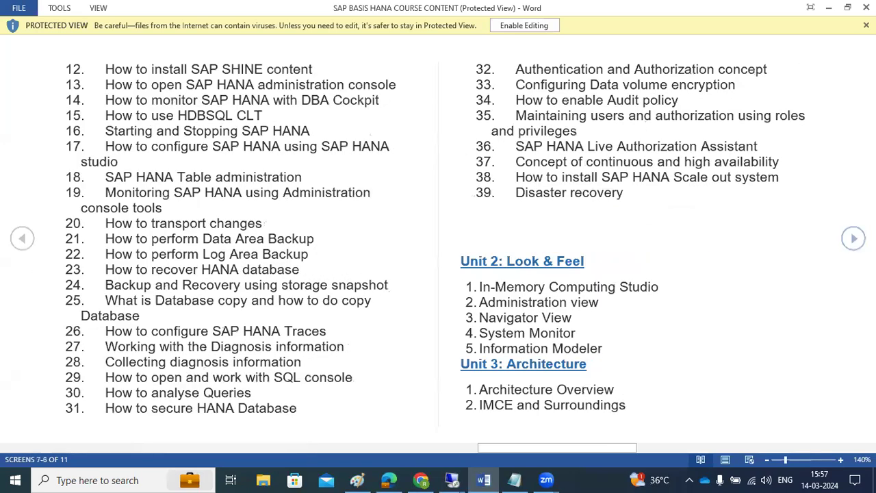
pyautogui.scroll(-3)
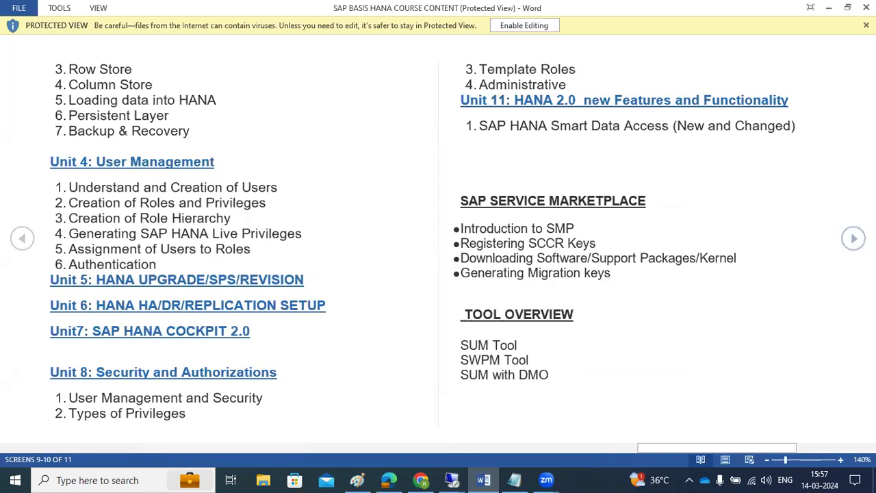
pyautogui.click(854, 238)
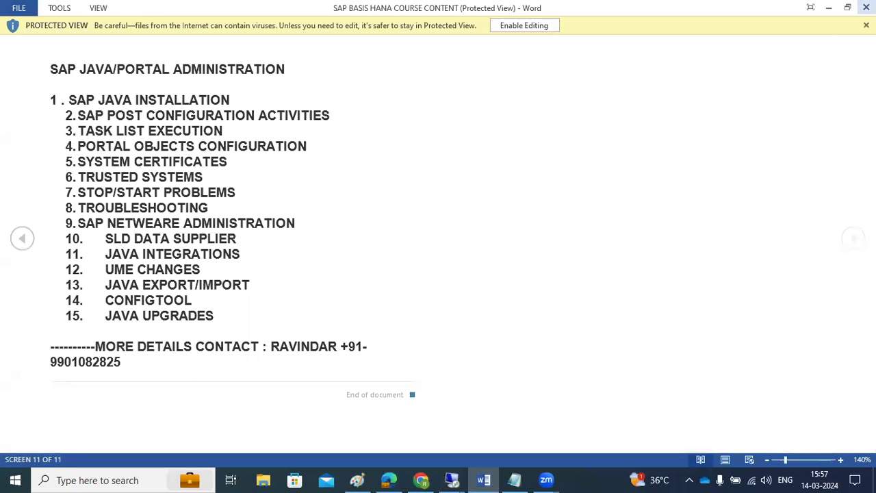
pyautogui.moveTo(867, 6)
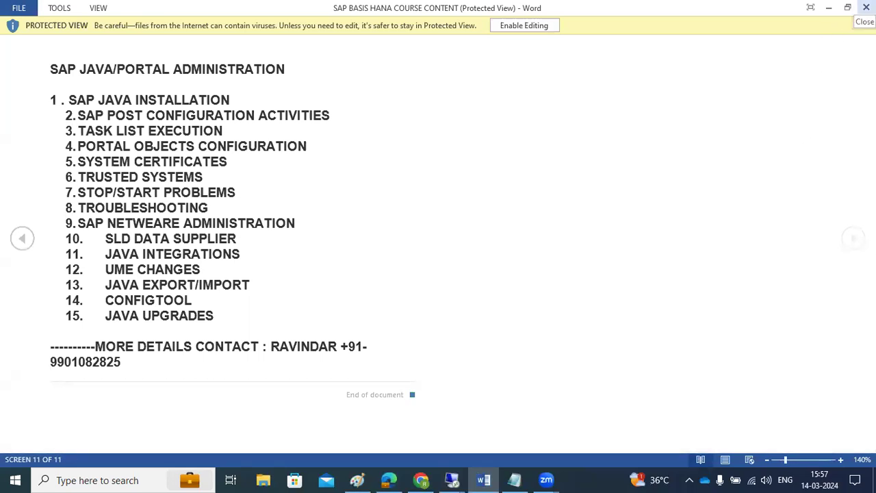